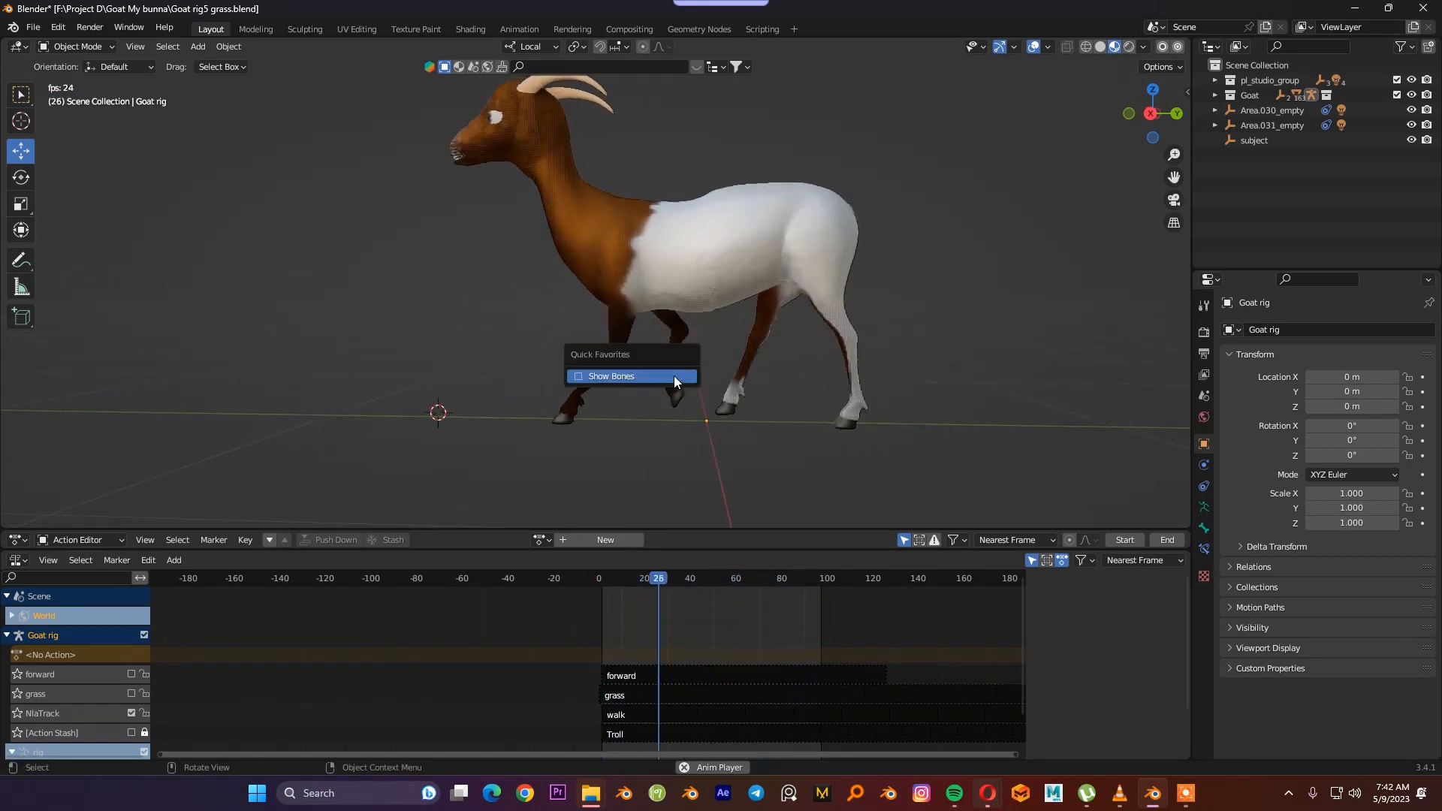
# - Show the goat rig's bones in the viewport before posing
pyautogui.click(612, 379)
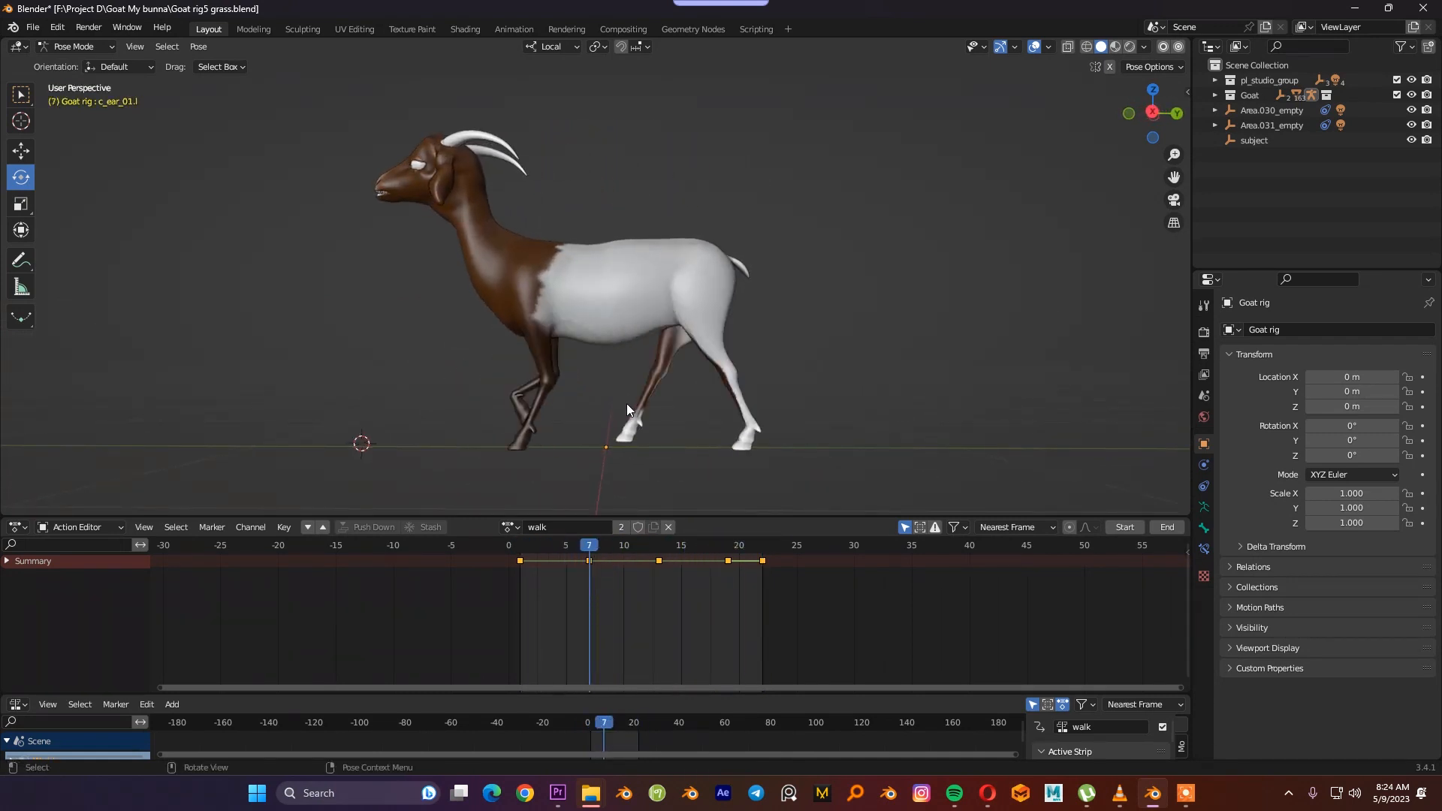
# - Stop playback and select the c_ear_01 bone to key its follow-through rotation
pyautogui.press('space')
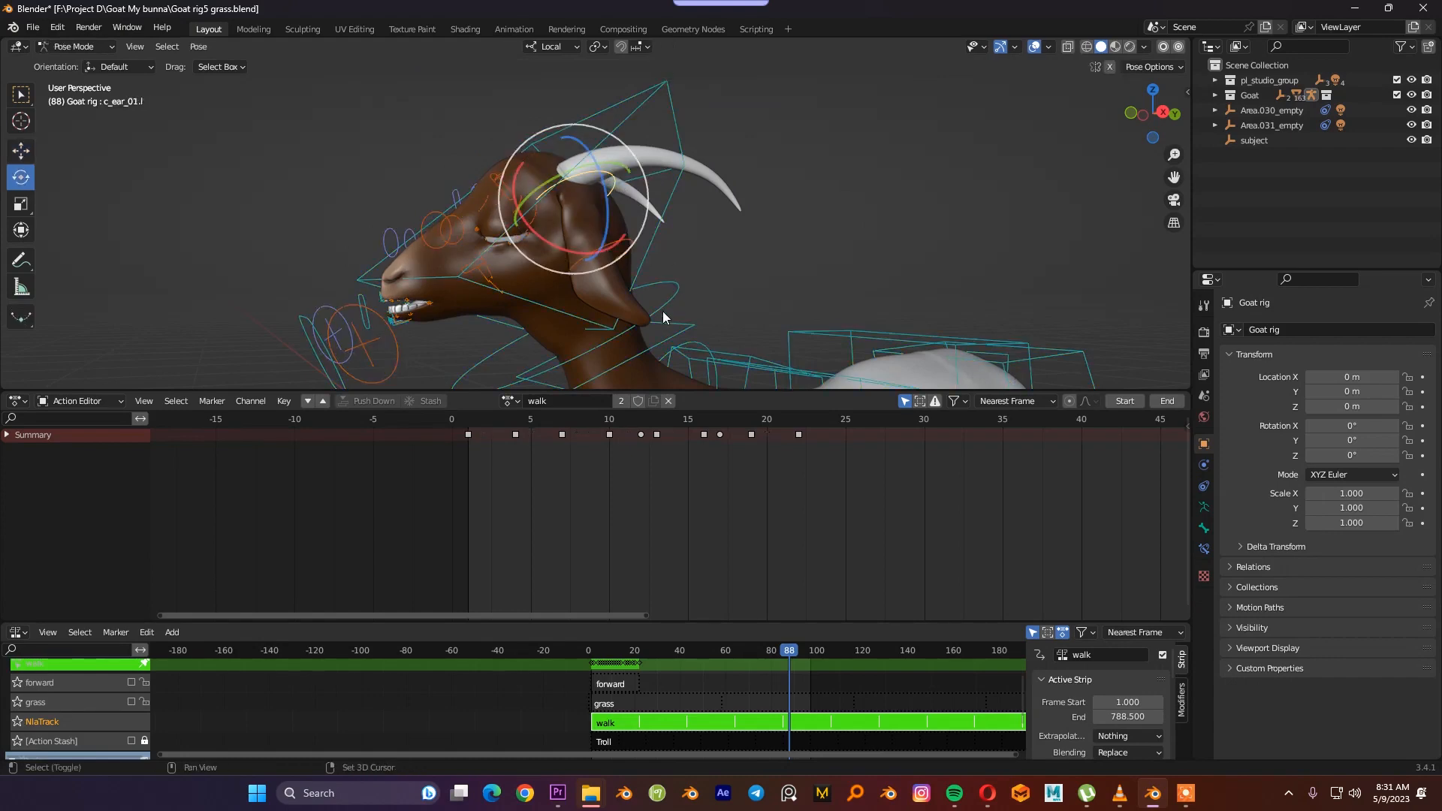
pyautogui.click(467, 419)
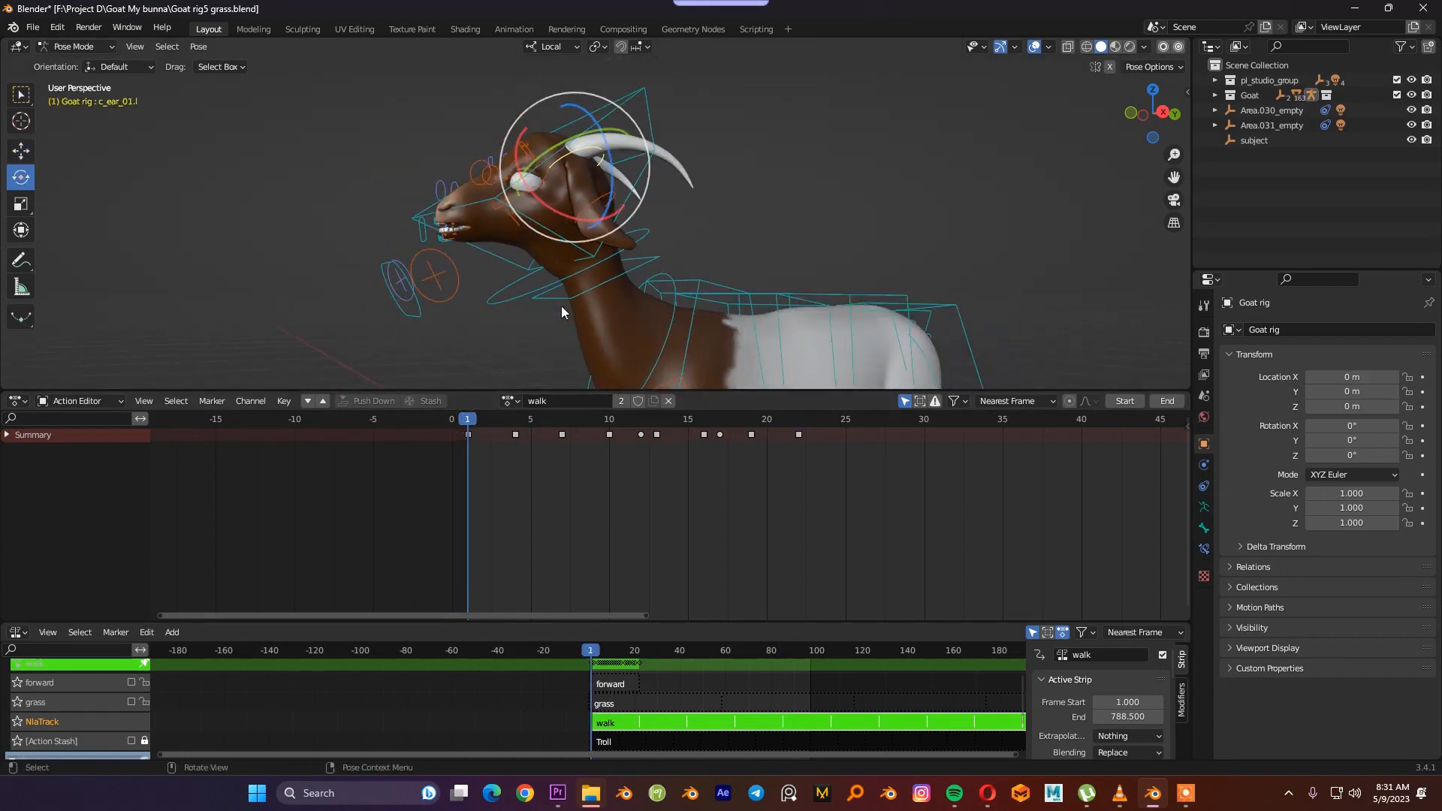
# - Play the walk cycle and orbit to watch the head and ear follow-through
pyautogui.press('space')
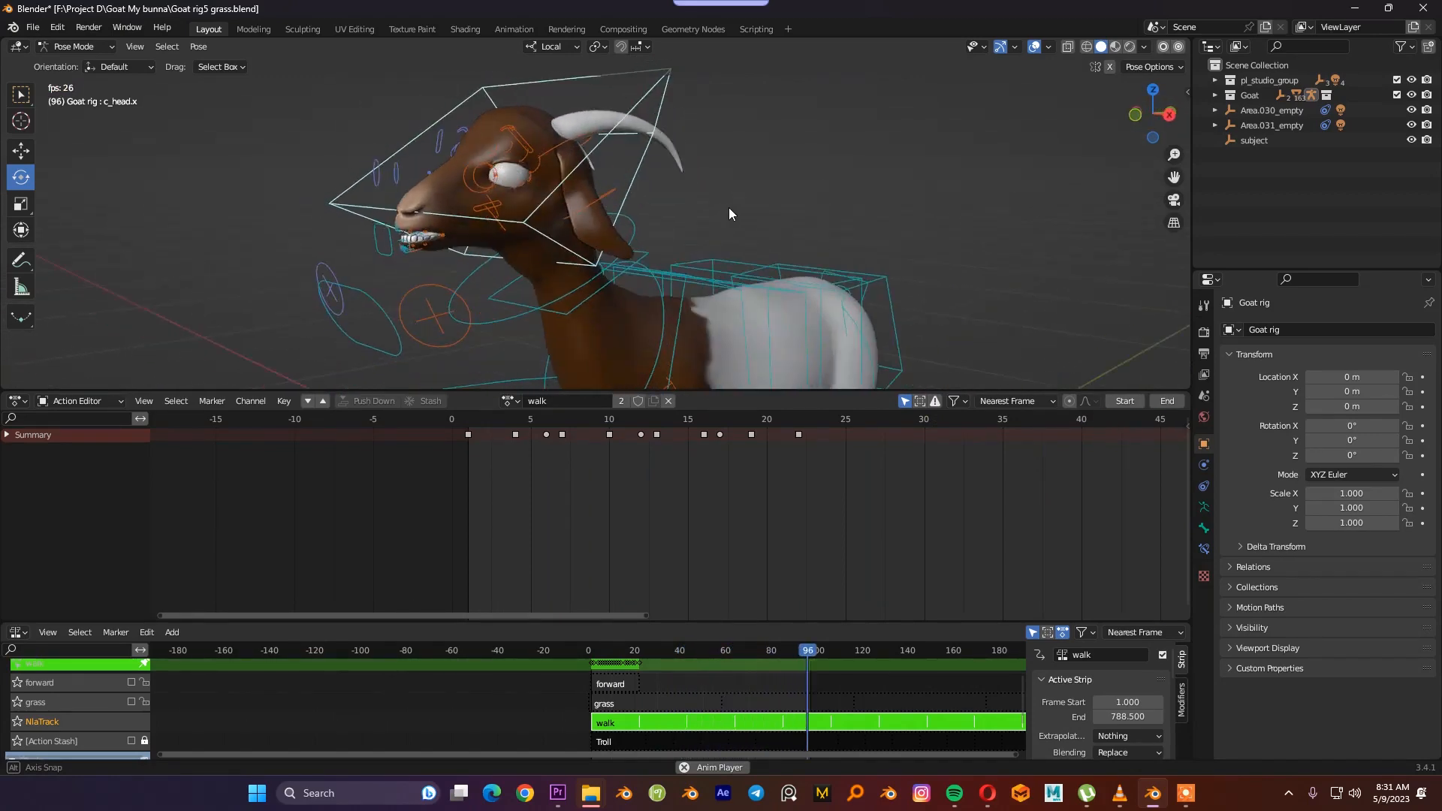
pyautogui.moveTo(809, 651); pyautogui.dragTo(696, 651)
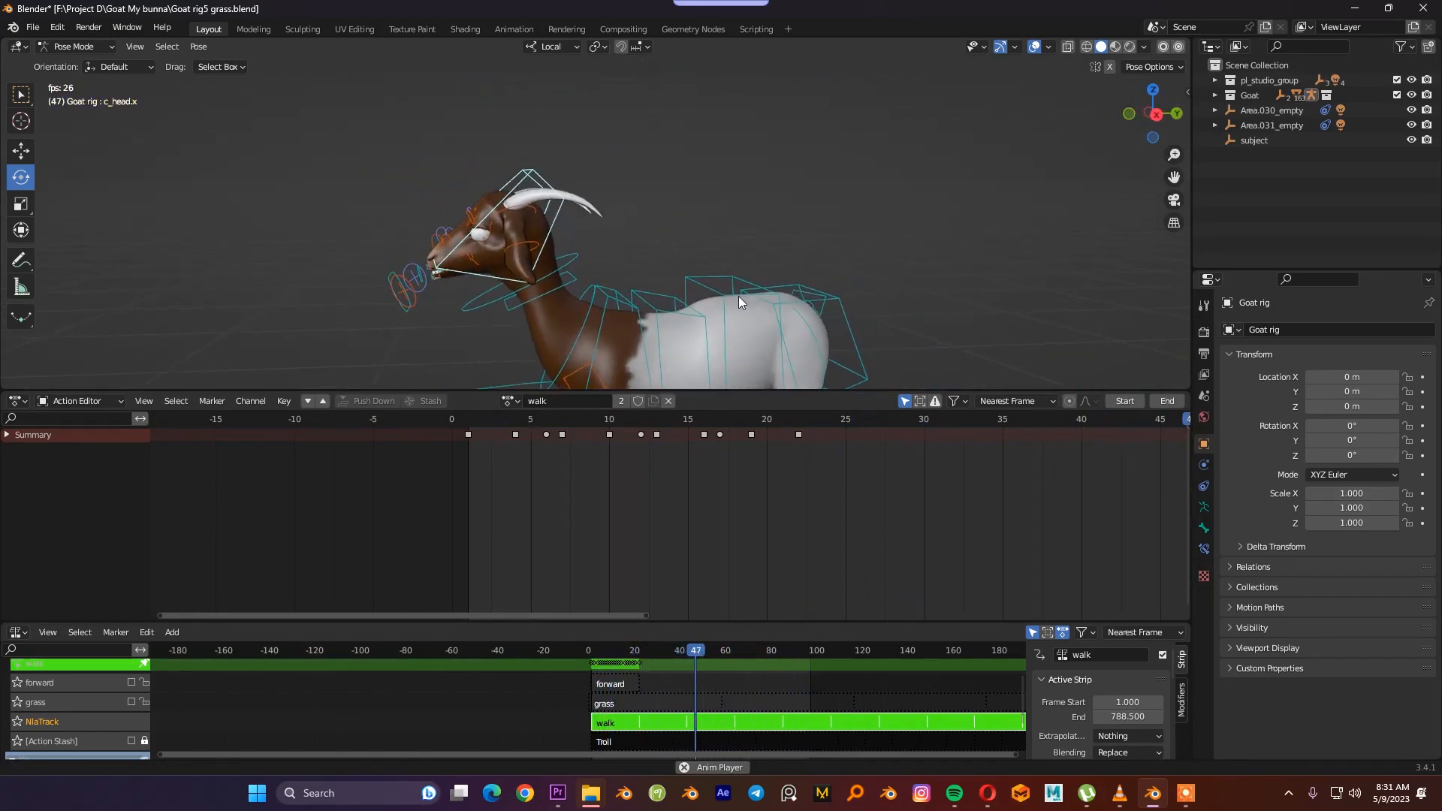